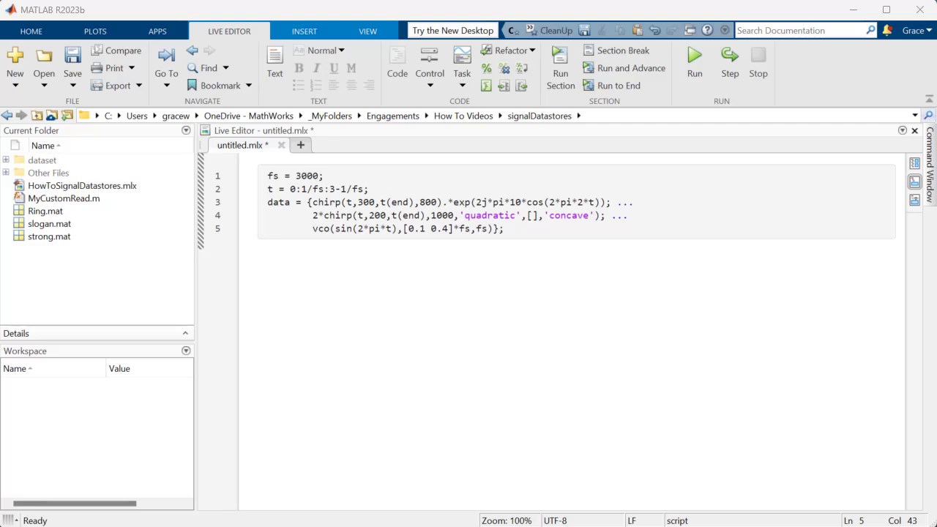
Step: Run the section building sds = signalDatastore(data,'SampleRate',fs) with the STFT read loop
click(694, 62)
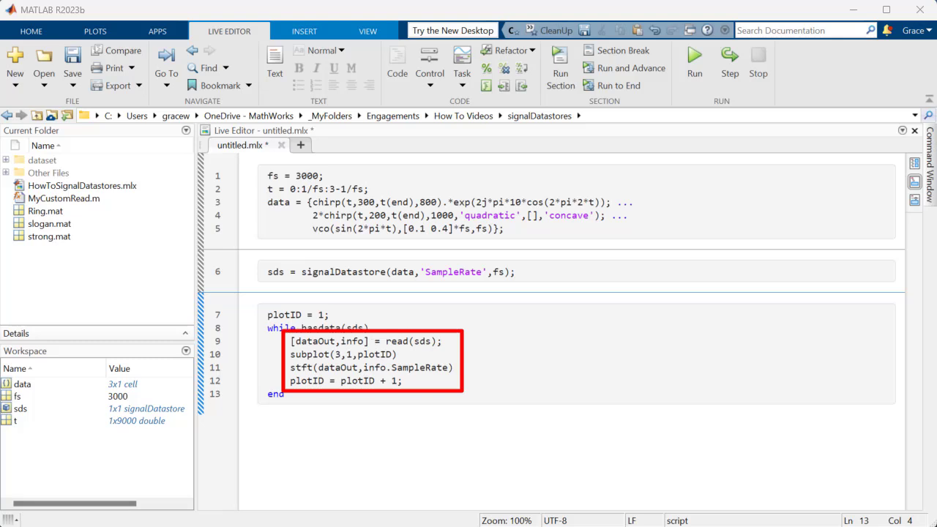
Step: Run the loop to show three stacked STFT spectrograms and begin a new section with clf
click(694, 61)
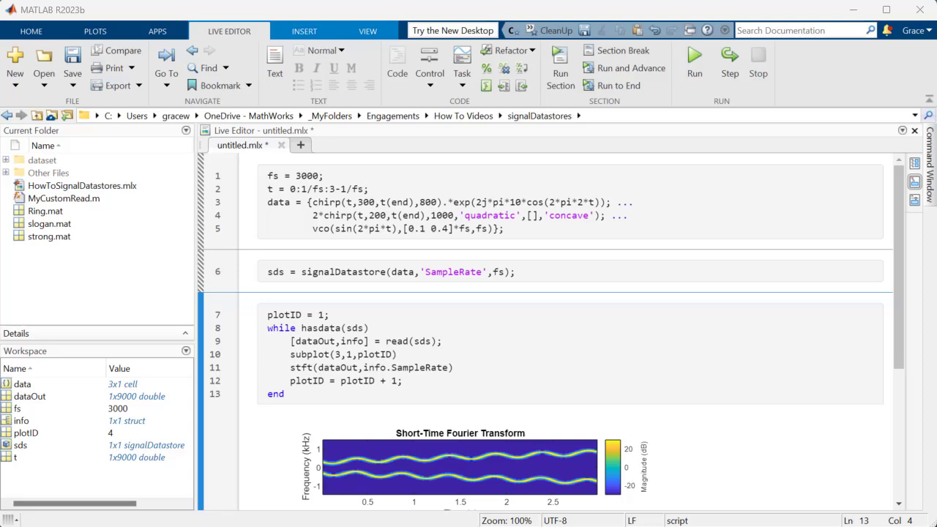
scroll(down, 3)
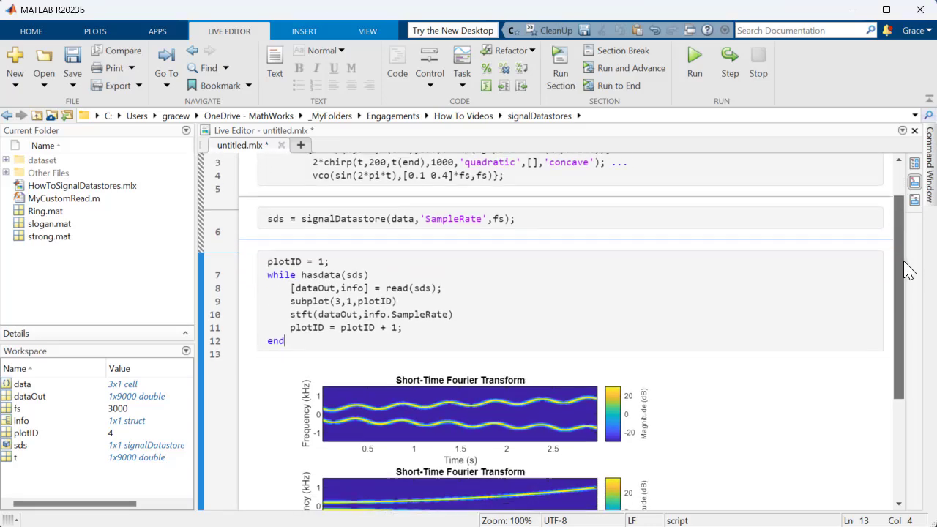
scroll(down, 3)
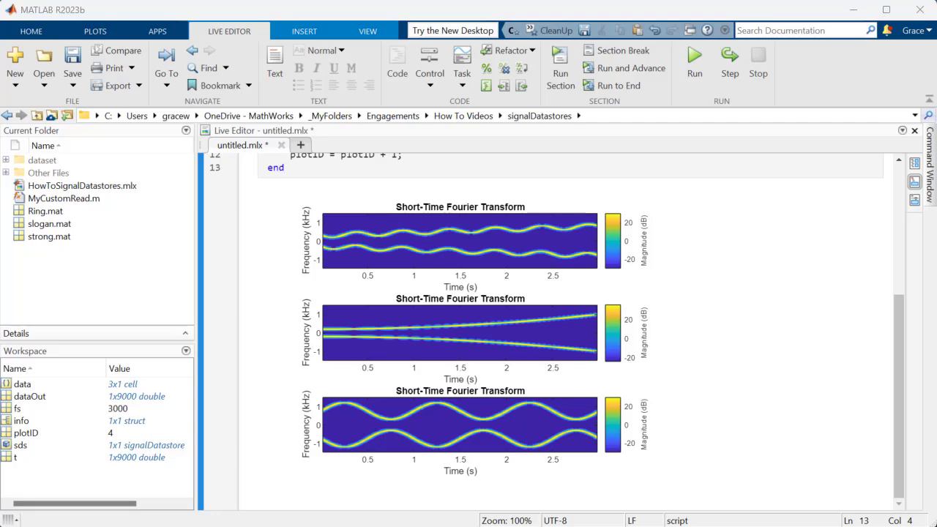
scroll(down, 3)
text(clf)
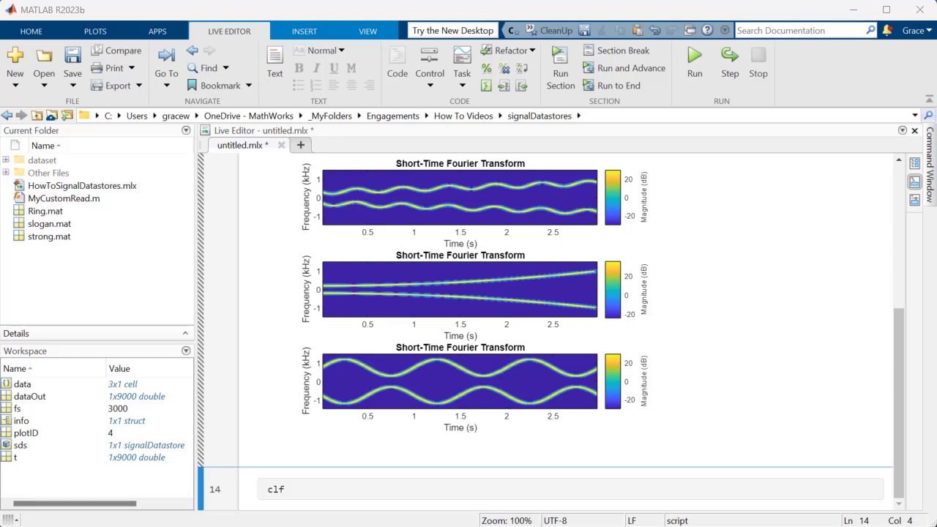
Step: Build a signalDatastore from the "dataset" folder with SampleRateVariableName="fs" and show the first signal's pspectrum spectrogram
click(43, 159)
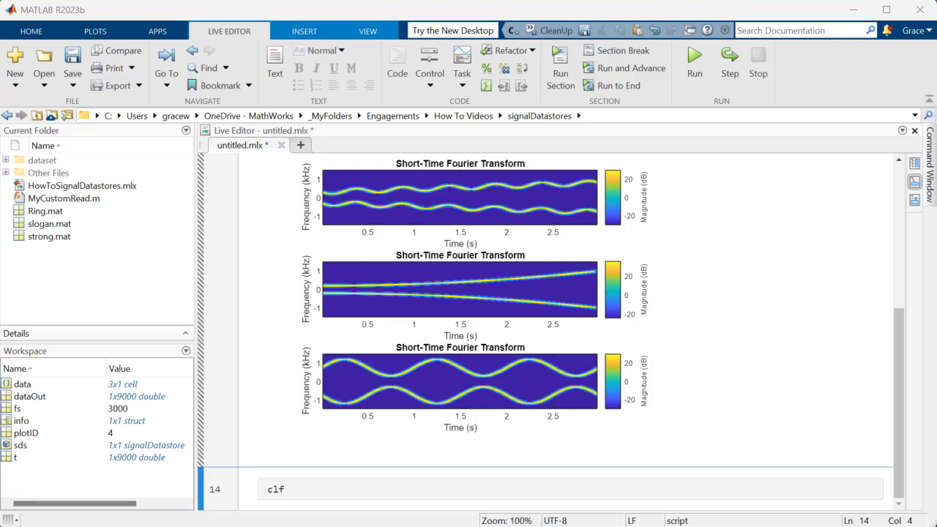
scroll(down, 3)
text(sds = signalDatastore(folder,SampleRateVariableName="fs");)
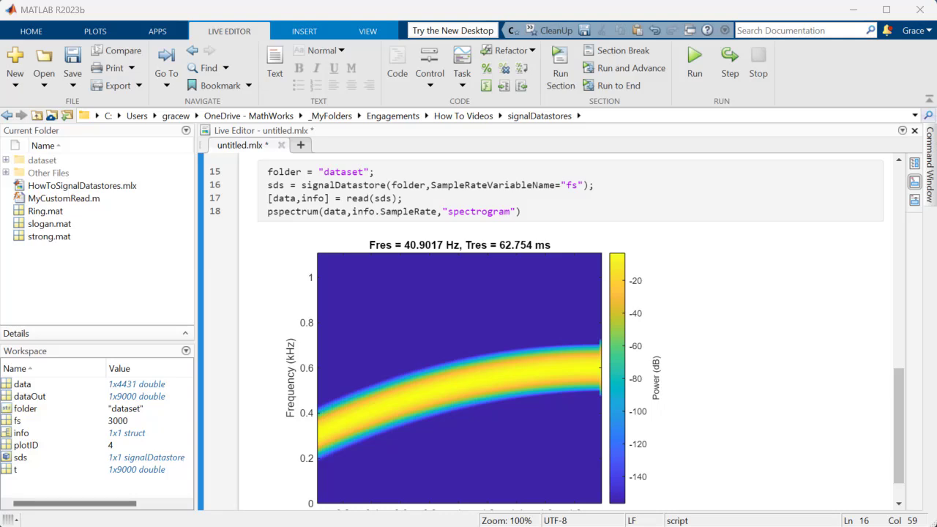
Step: Run the hasdata loop plotting two-sided pspectrum spectrograms of both channels in a 2-by-2 grid
scroll(down, 3)
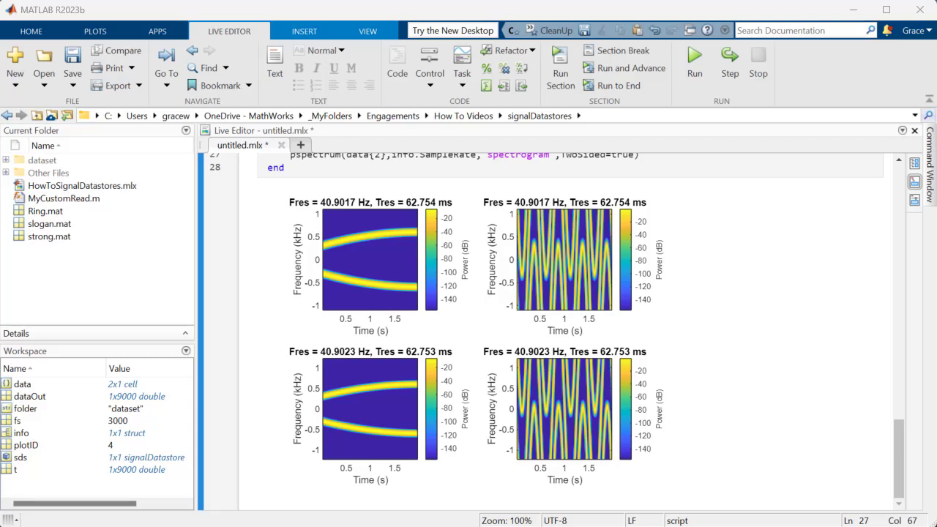
scroll(down, 3)
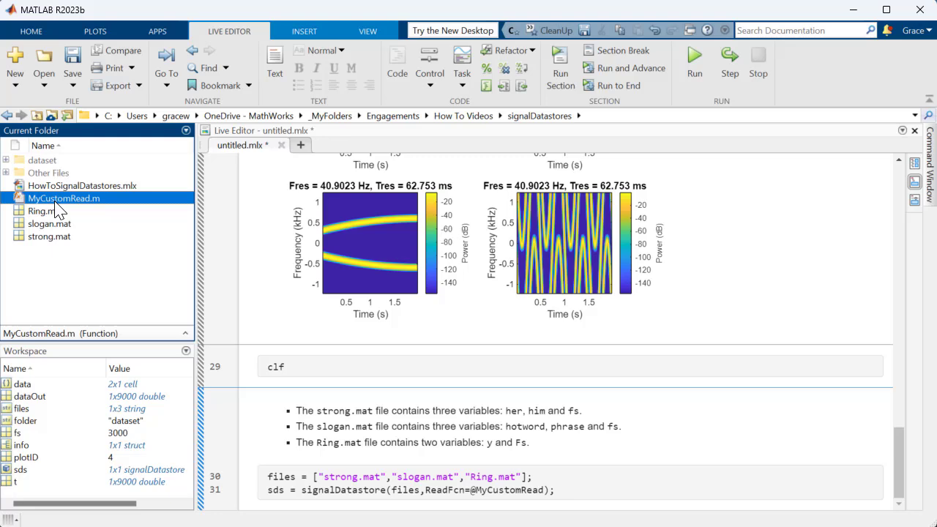
double_click(63, 198)
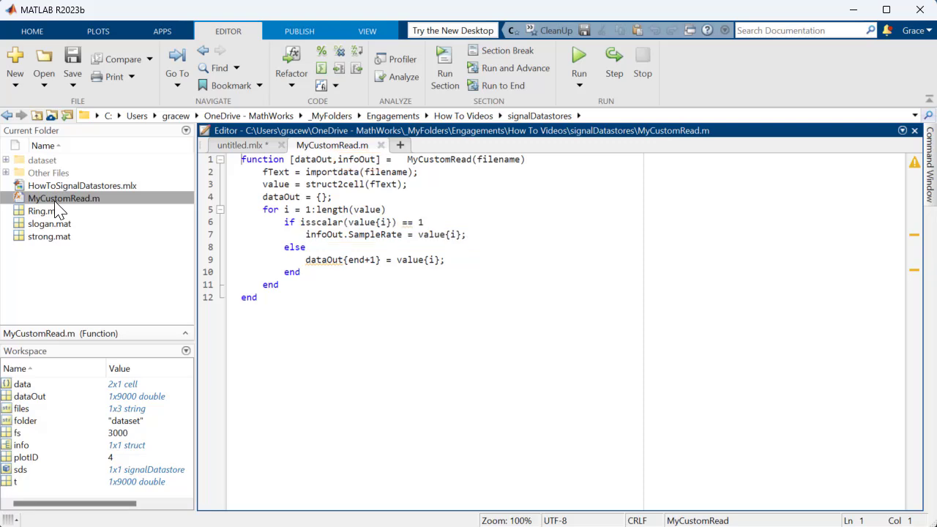
Step: Return to untitled.mlx and run the hasdata loop producing STFT plots for each custom-read signal
click(242, 145)
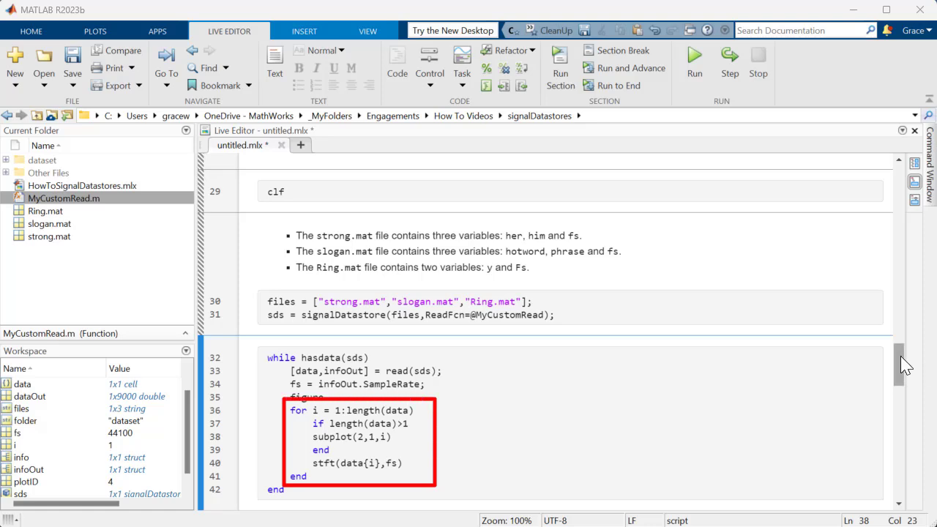
scroll(down, 3)
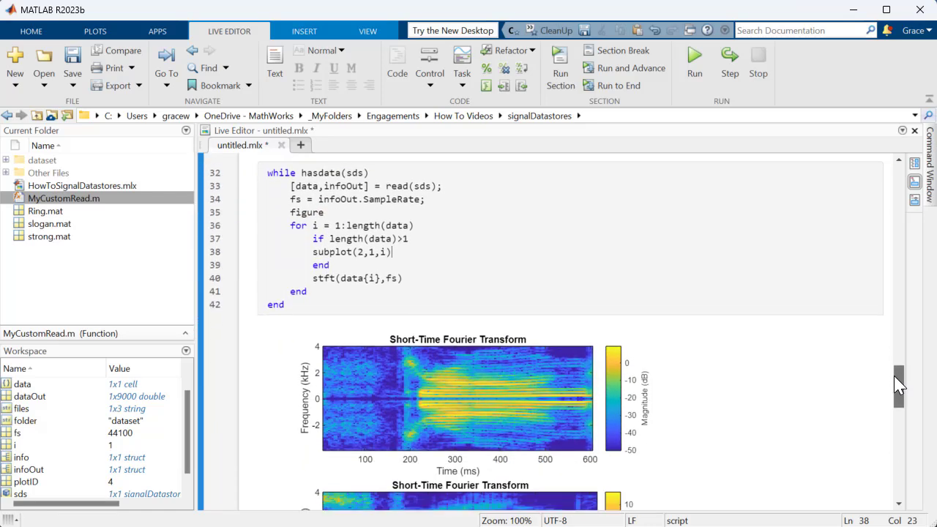
scroll(down, 3)
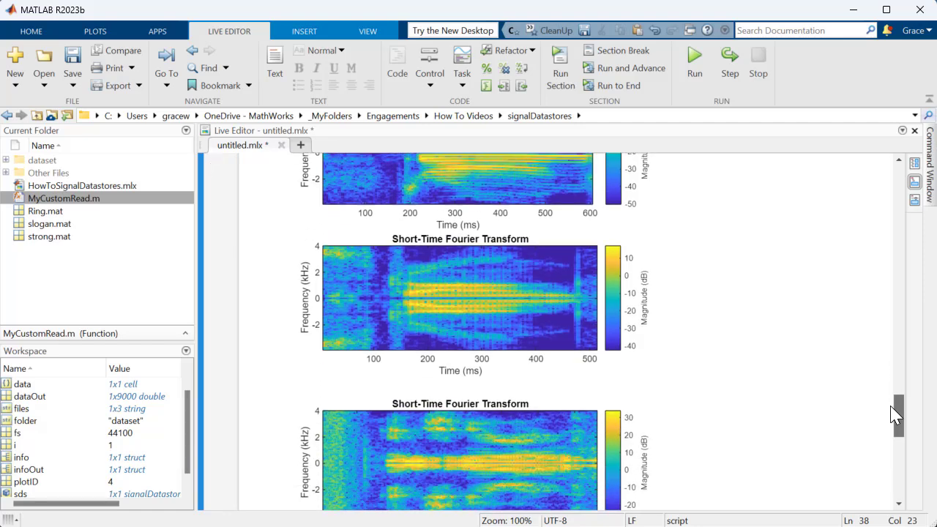
scroll(down, 3)
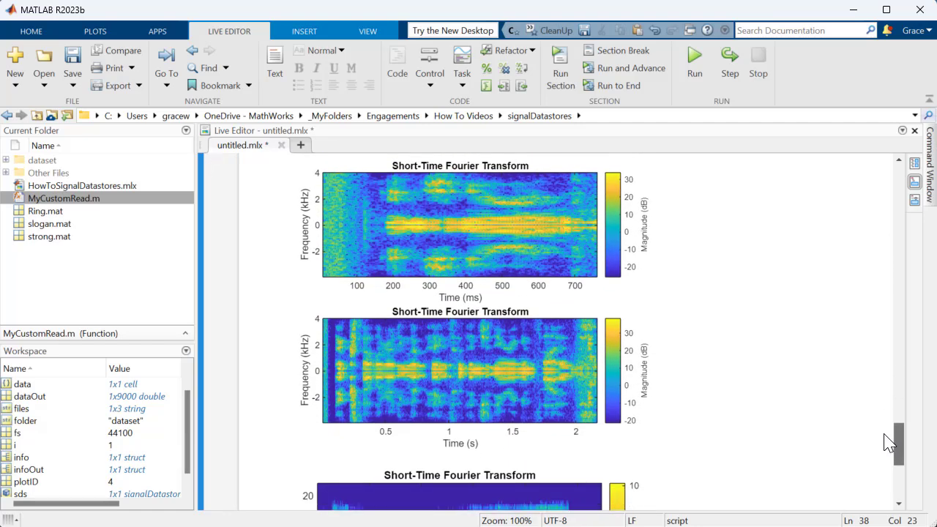
scroll(down, 3)
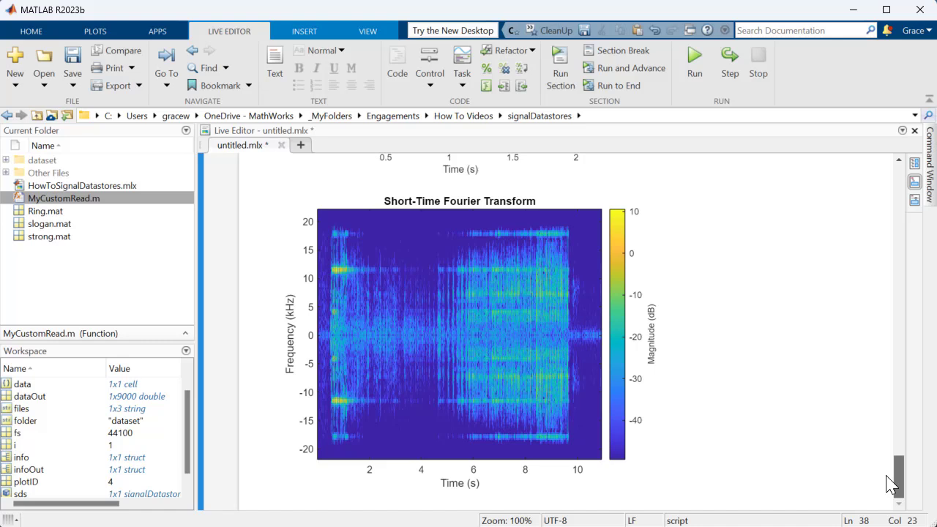